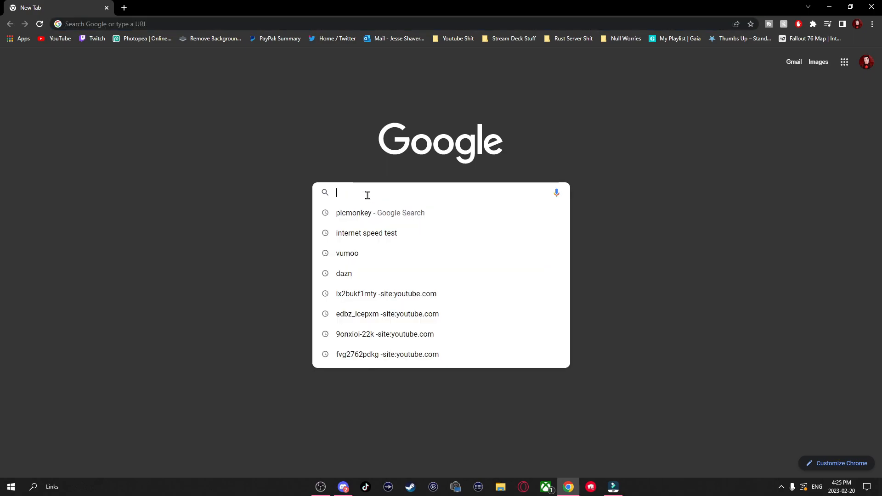
Run a Google search for an internet speed test and minimize Chrome.
left_click(366, 233)
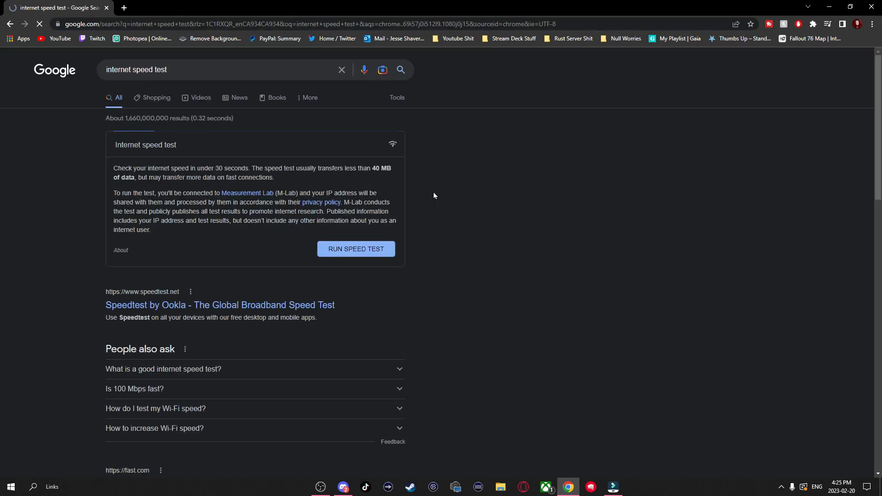
left_click(355, 248)
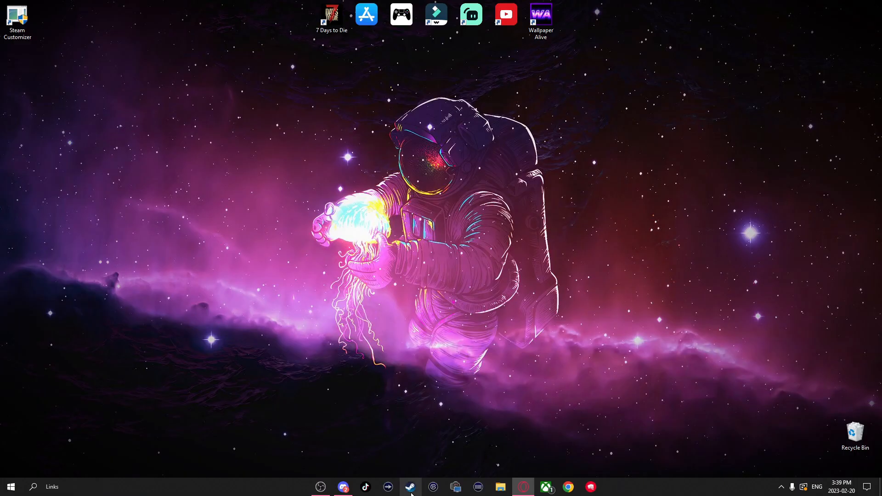
In Steam's Downloads settings, keep Canada - Winnipeg as the download region.
left_click(411, 486)
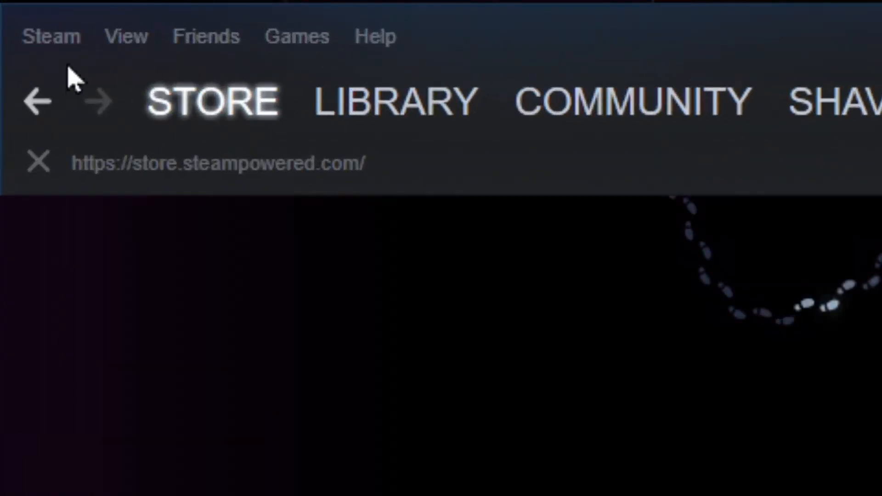
left_click(50, 36)
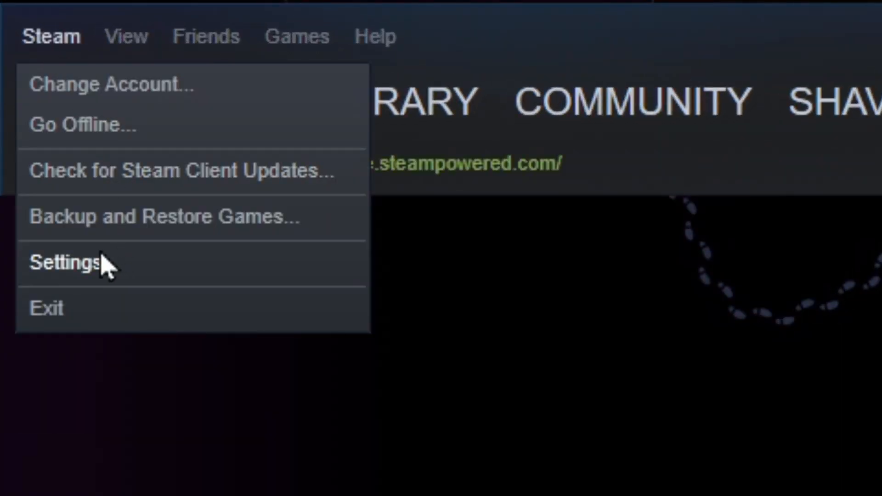
left_click(63, 262)
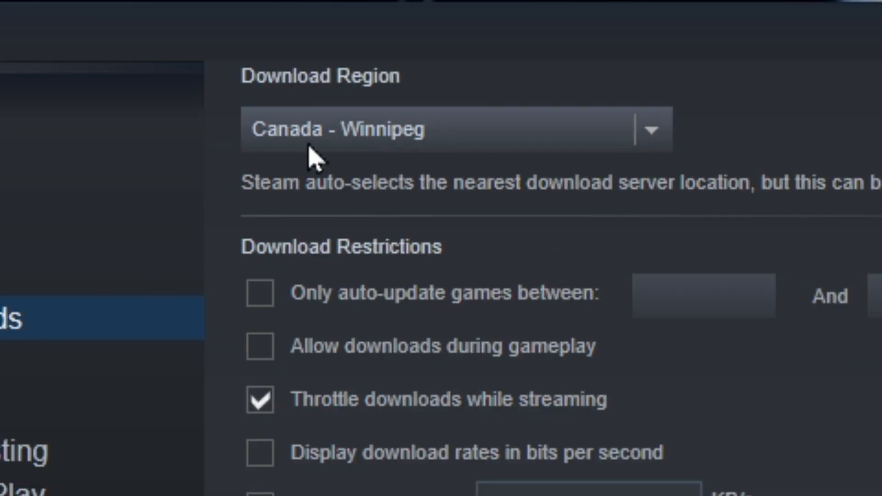
left_click(456, 129)
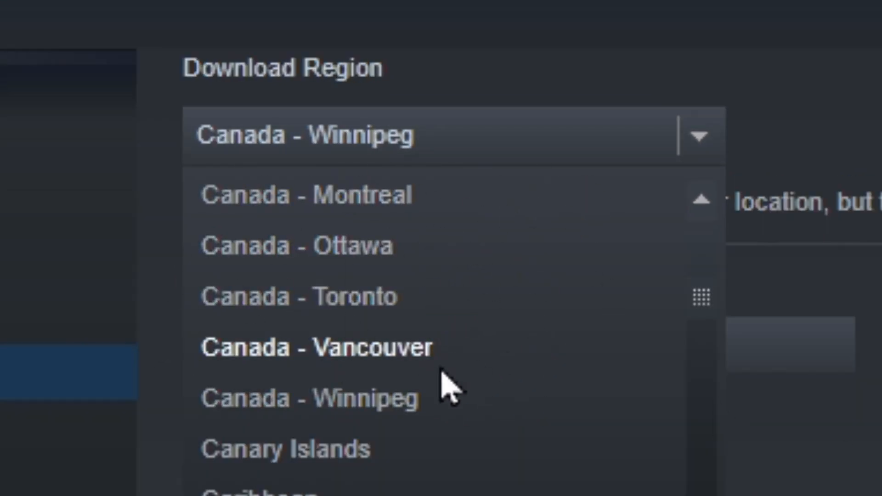
left_click(309, 398)
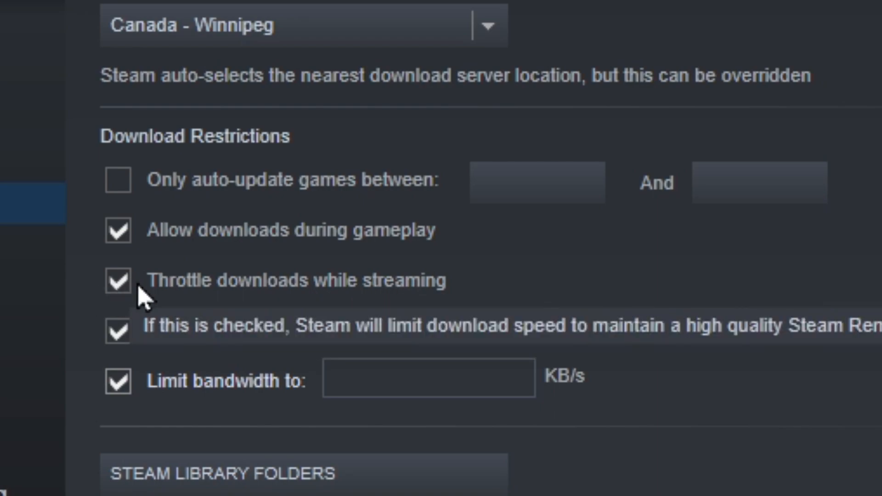
Turn off Throttle downloads while streaming and Limit bandwidth in Steam's Downloads settings.
left_click(117, 281)
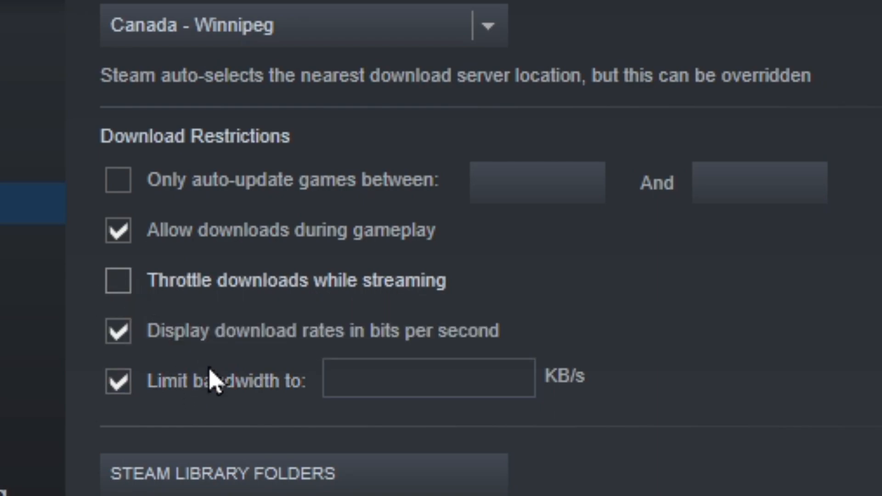
mouse_move(230, 343)
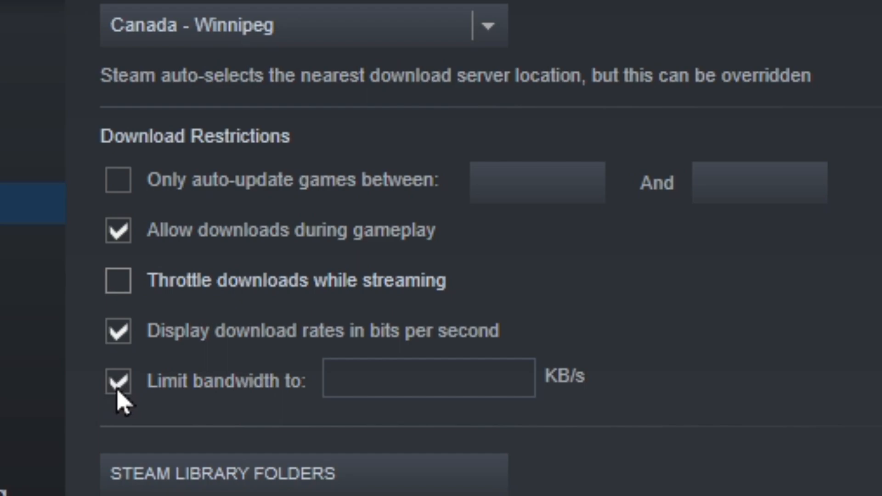
left_click(117, 376)
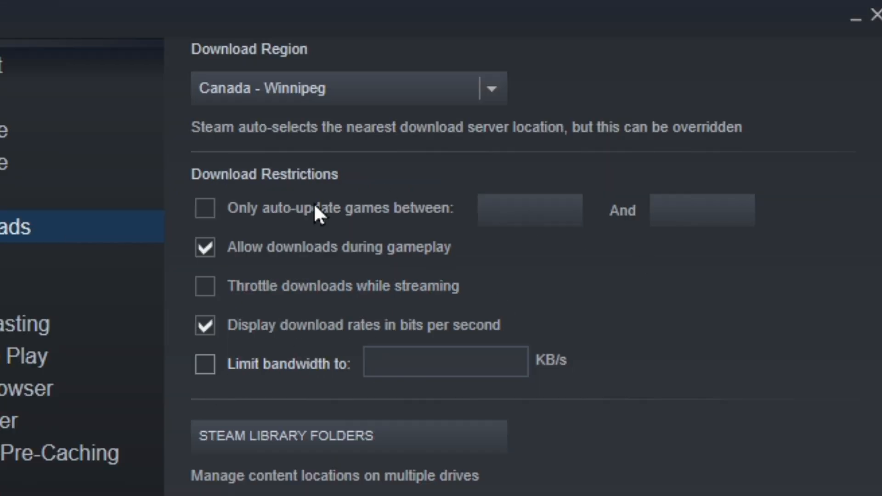
mouse_move(346, 225)
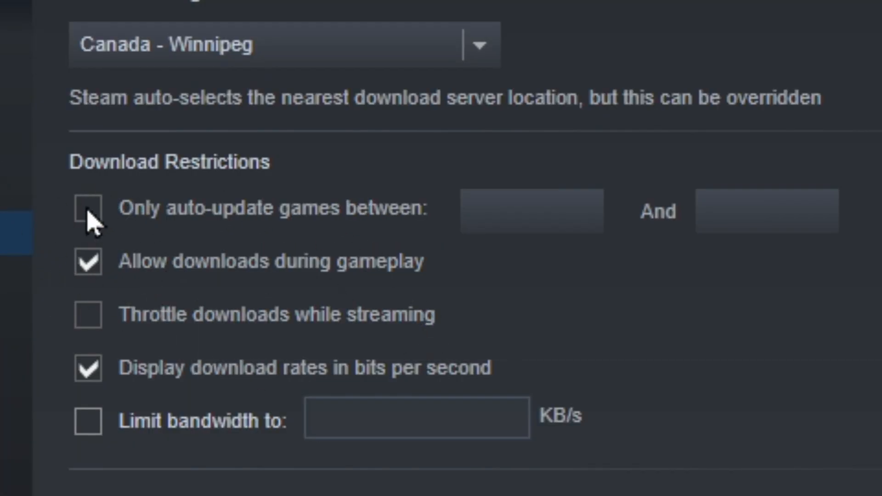
left_click(87, 211)
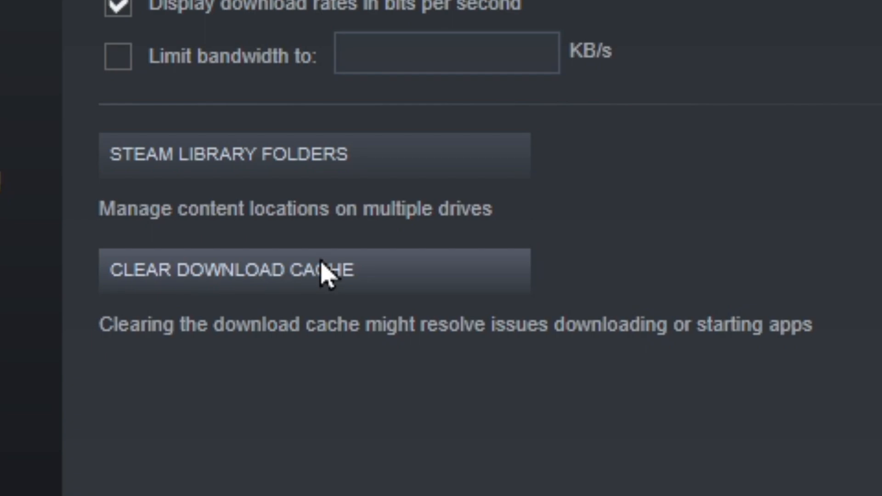
Clear Steam's download cache and confirm with OK.
left_click(225, 268)
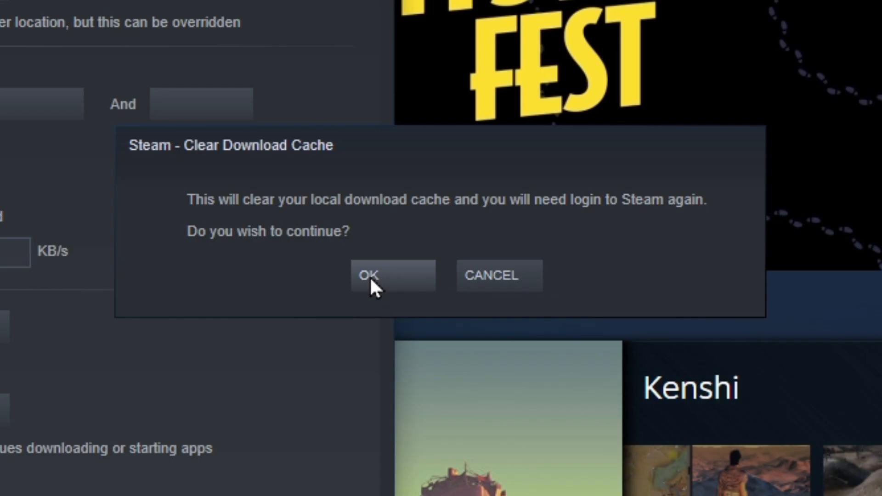
left_click(369, 275)
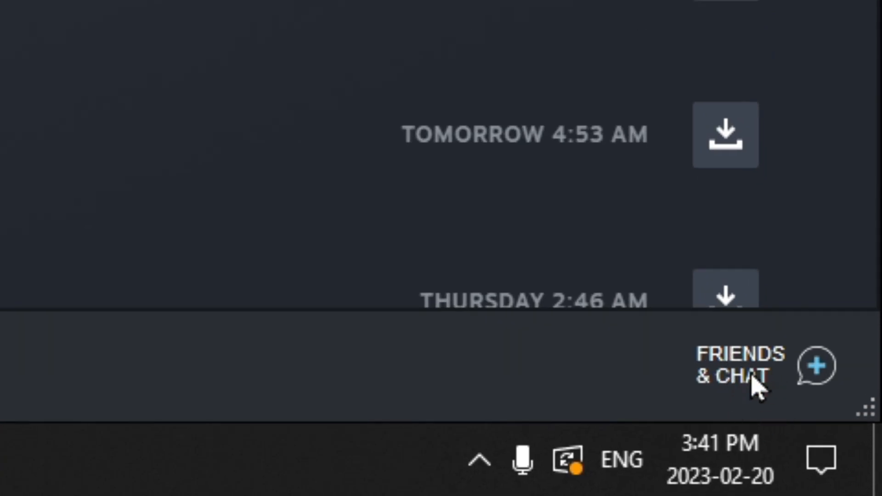
Set the Friends & Chat status to Offline.
left_click(742, 366)
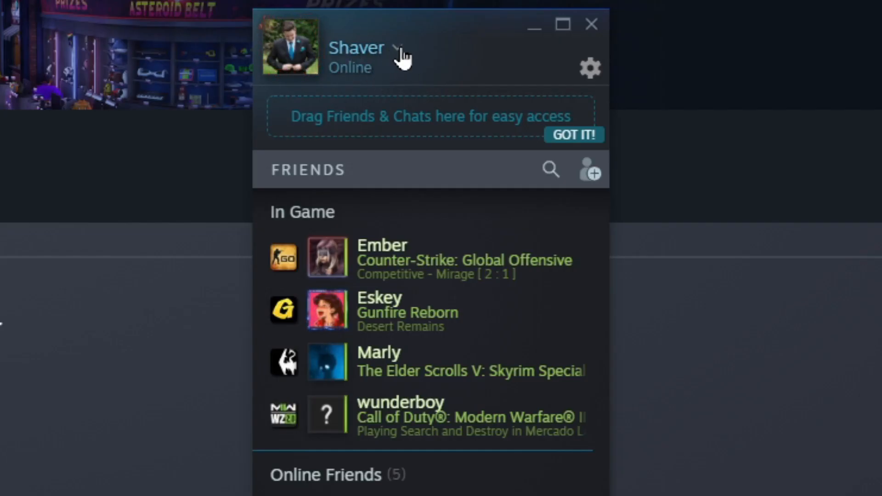
left_click(401, 48)
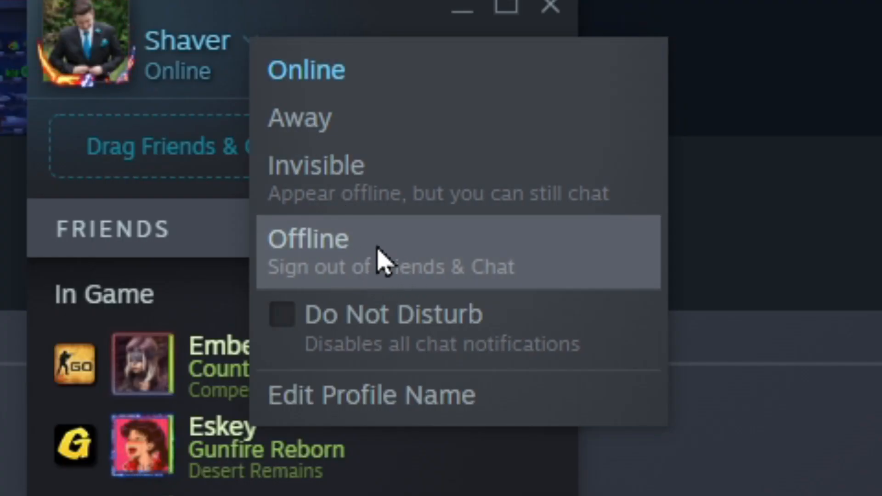
left_click(308, 239)
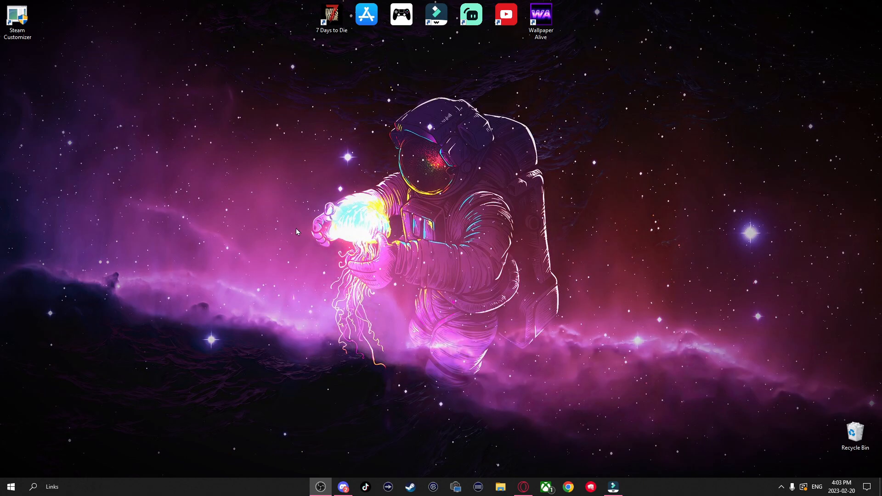
Verify the Ethernet connection's metered setting is Off, then return to network status.
left_click(33, 486)
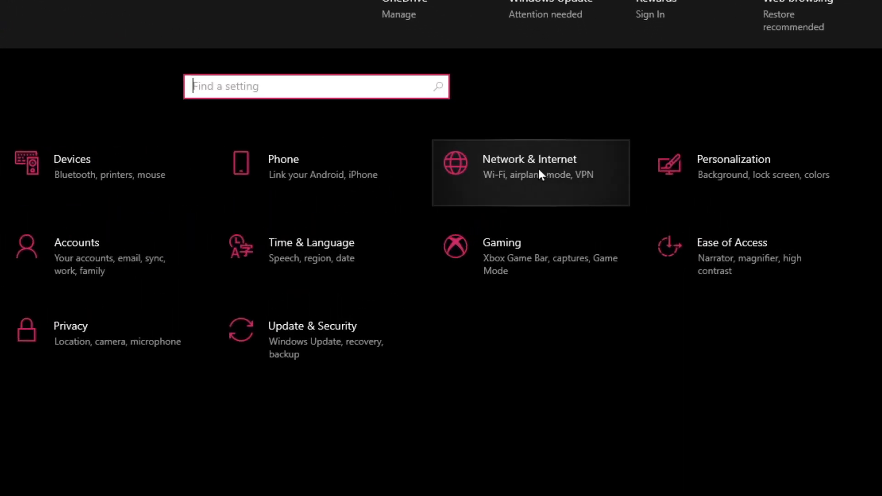
left_click(529, 166)
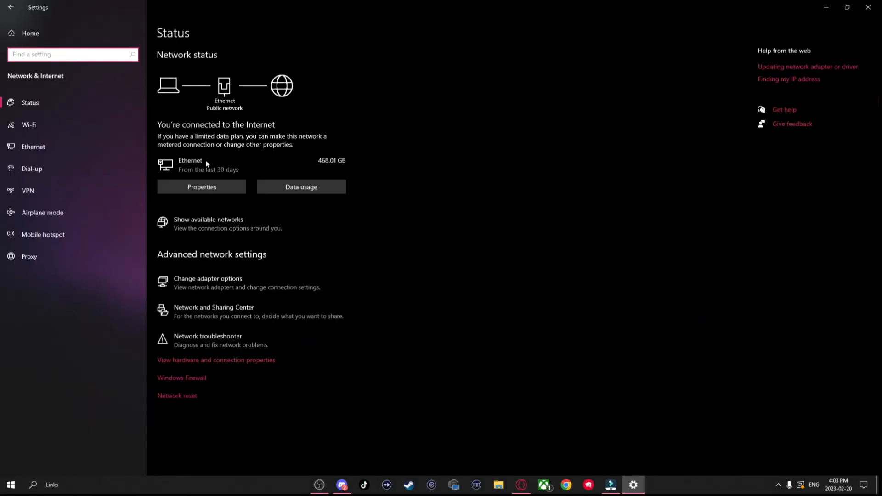
left_click(33, 146)
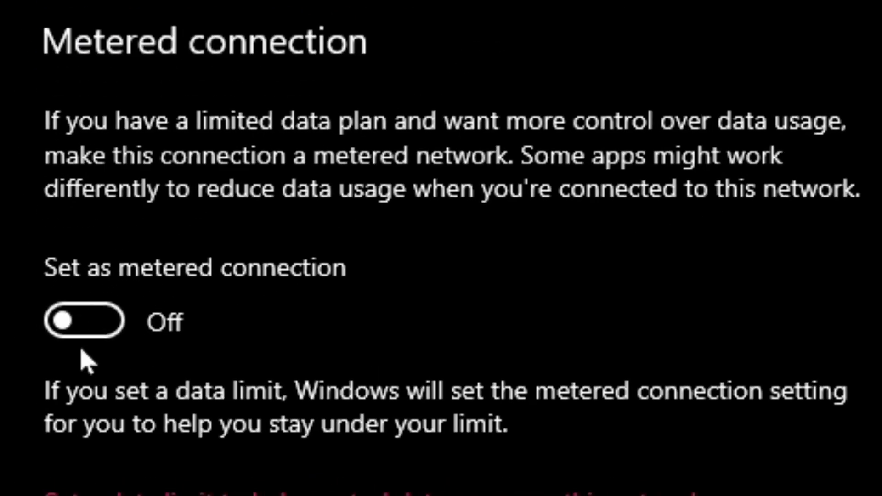
left_click(16, 10)
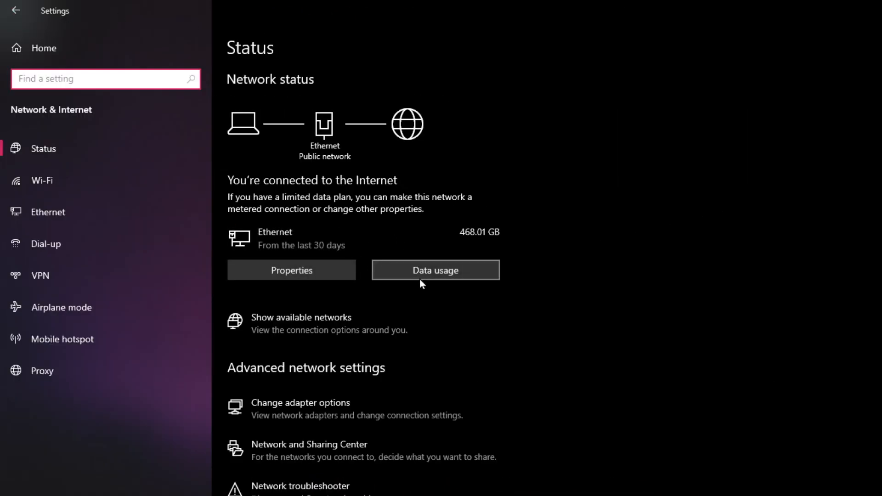
left_click(435, 270)
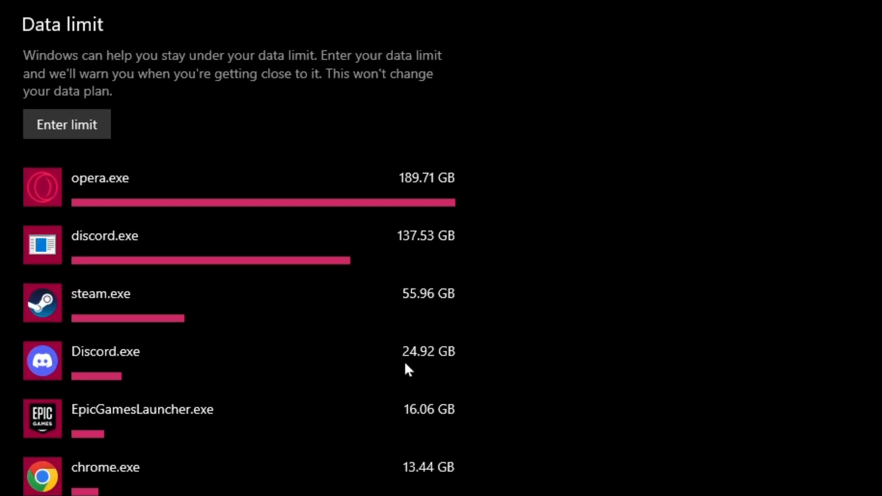
scroll("down", 3)
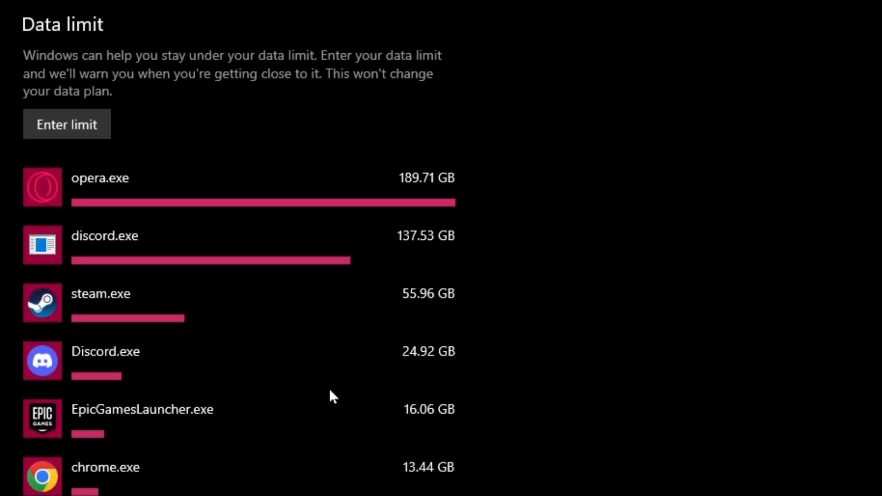
mouse_move(486, 361)
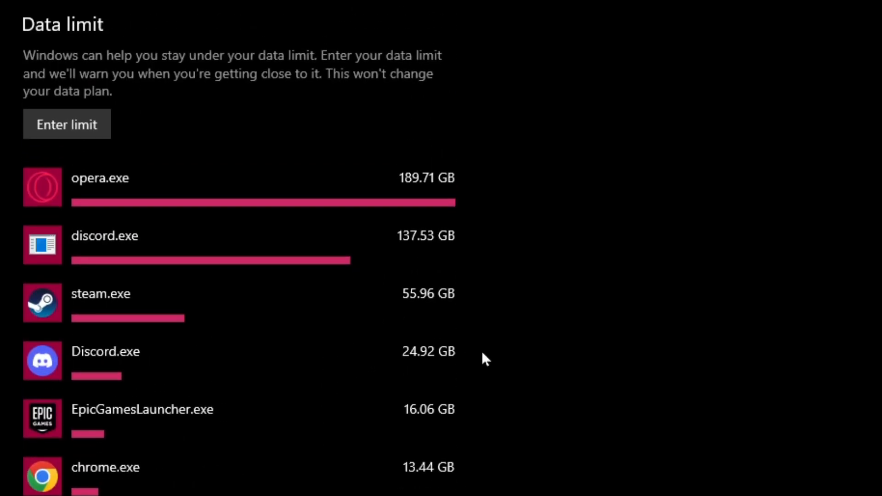
mouse_move(375, 403)
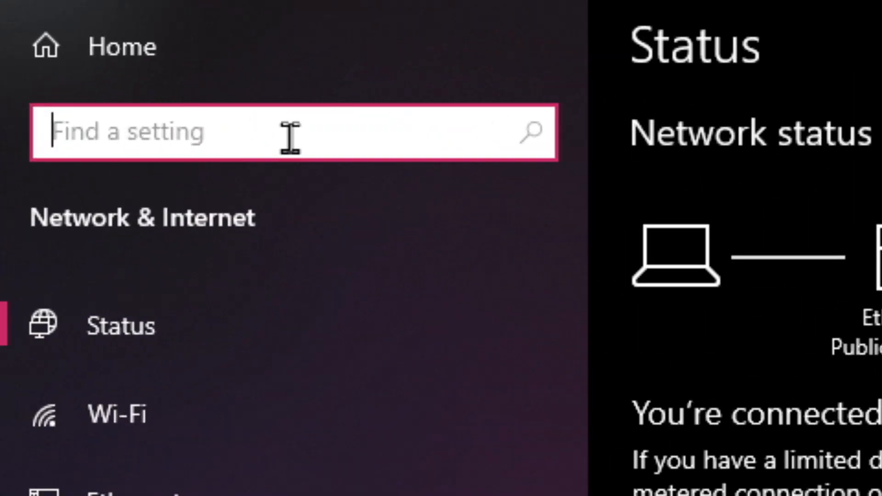
Search 'background' in Settings and scroll through the Background apps toggles.
type("backgrou")
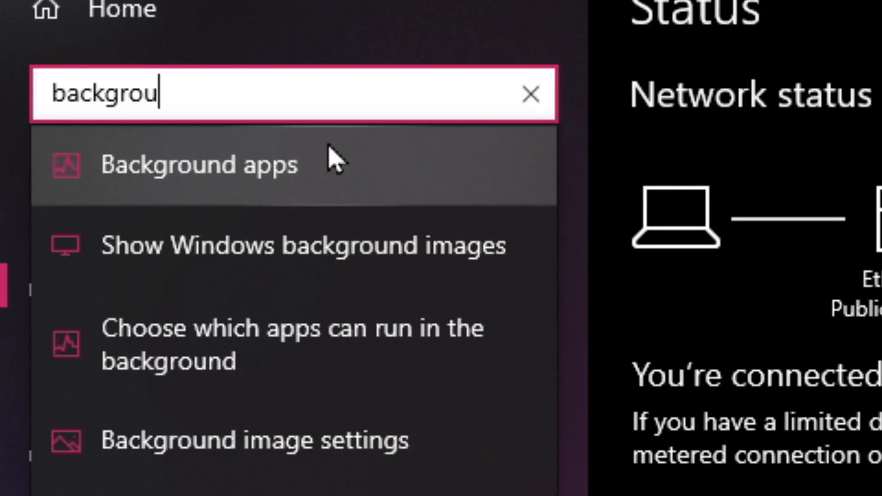
left_click(198, 165)
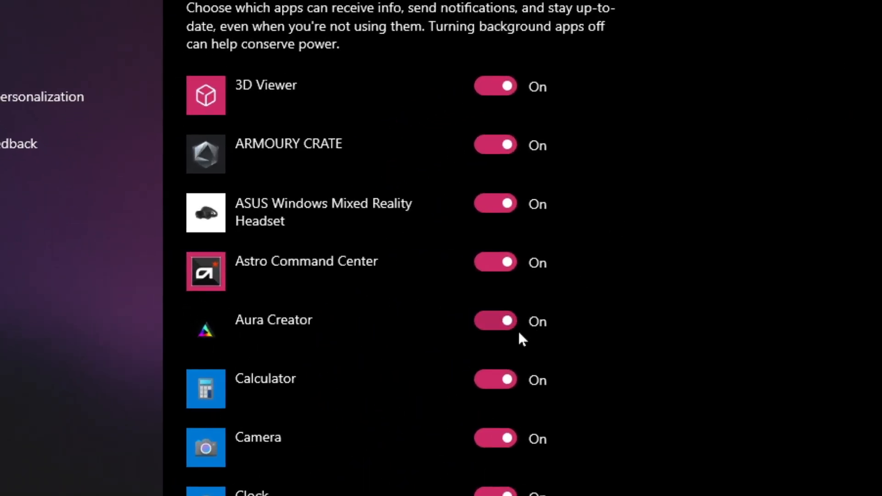
mouse_move(643, 331)
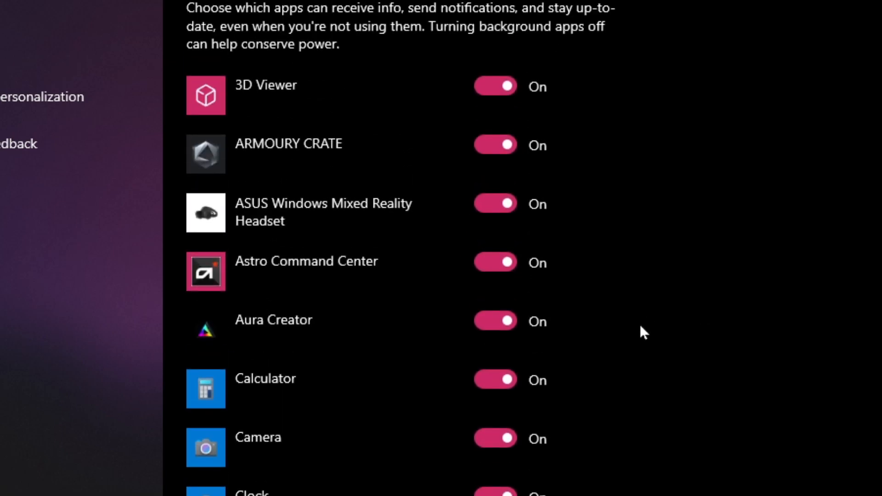
mouse_move(783, 346)
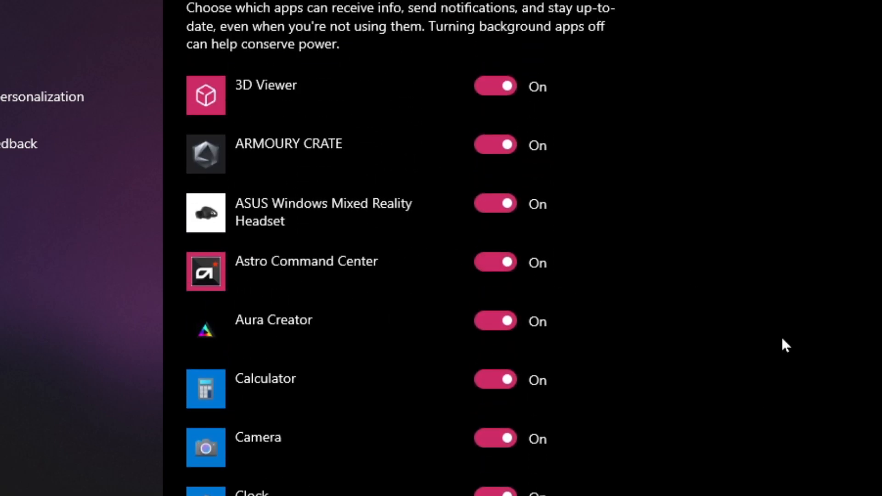
scroll("down", 3)
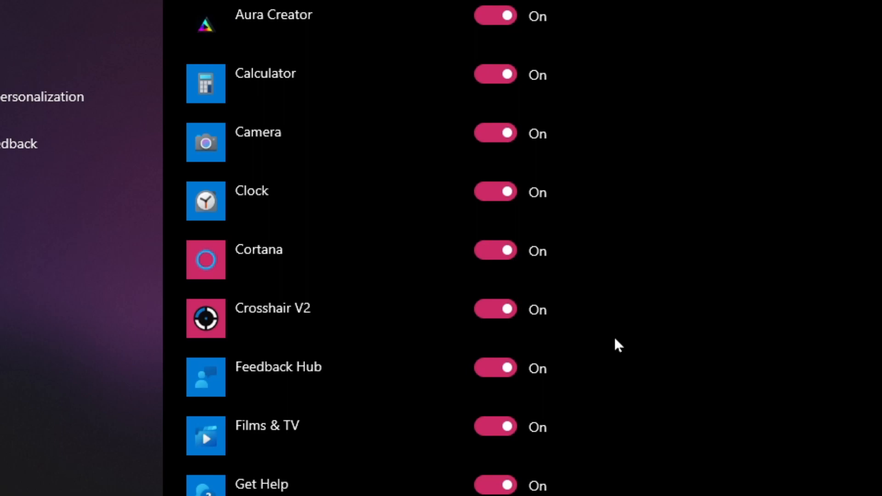